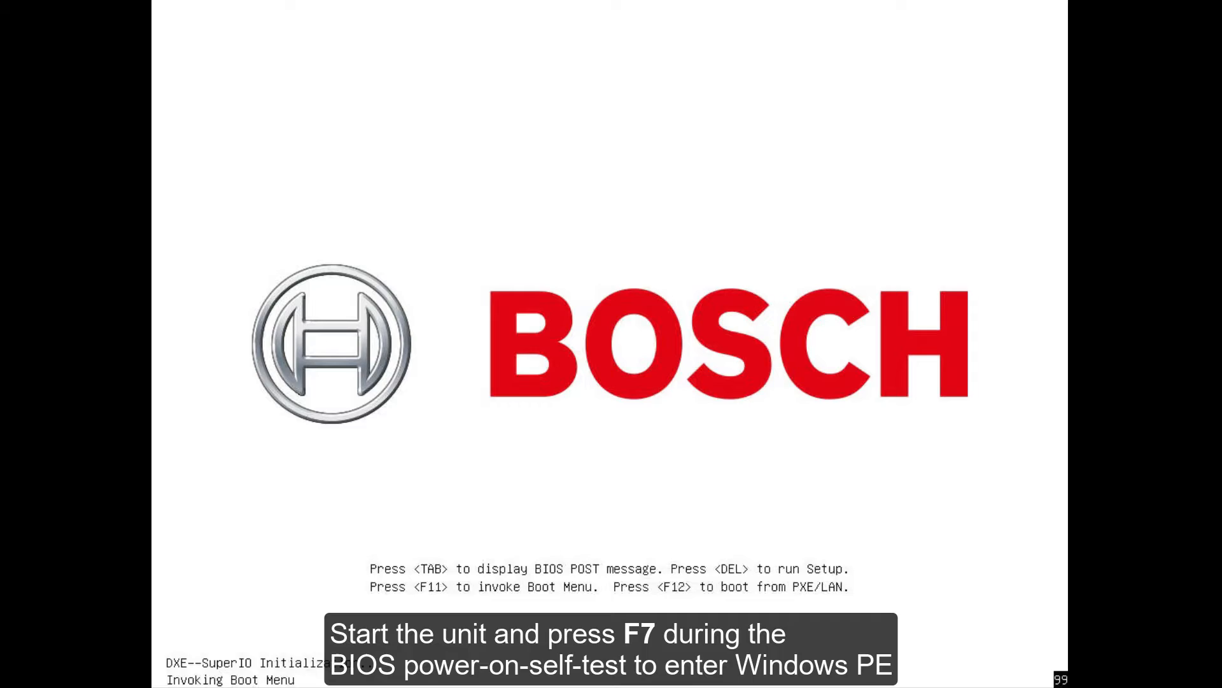
# Interrupt start-up with F7 so the unit boots into Windows PE recovery.
pyautogui.press('f7')
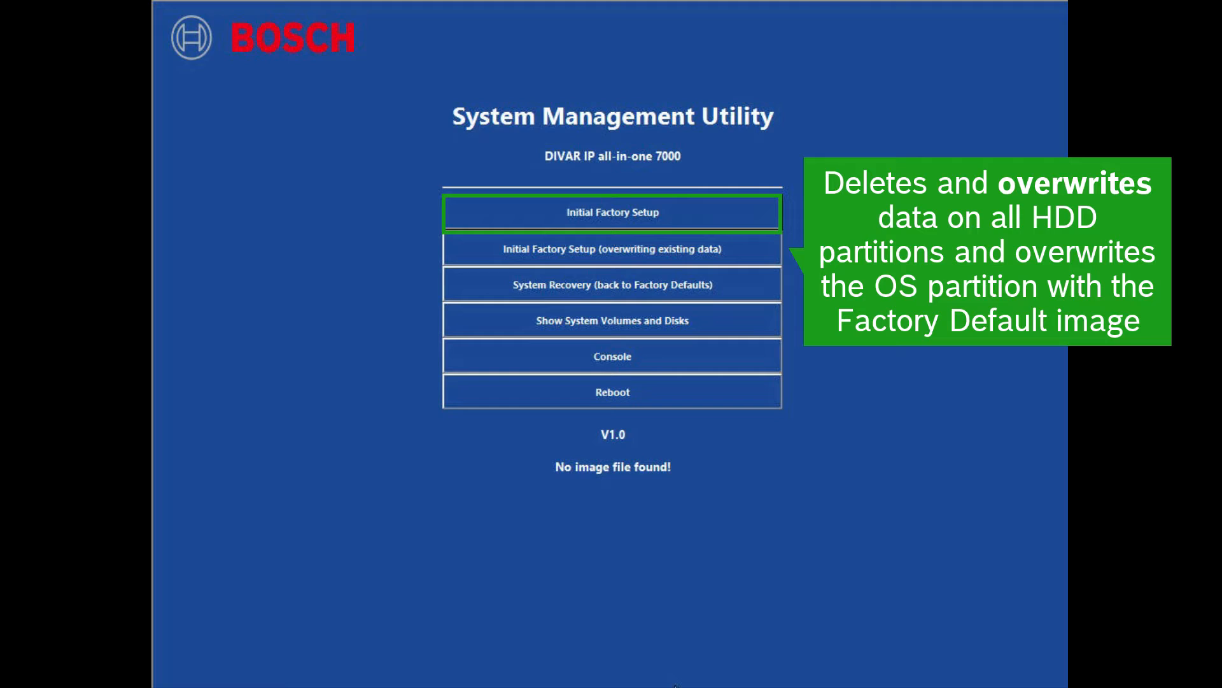
pyautogui.moveTo(612, 284)
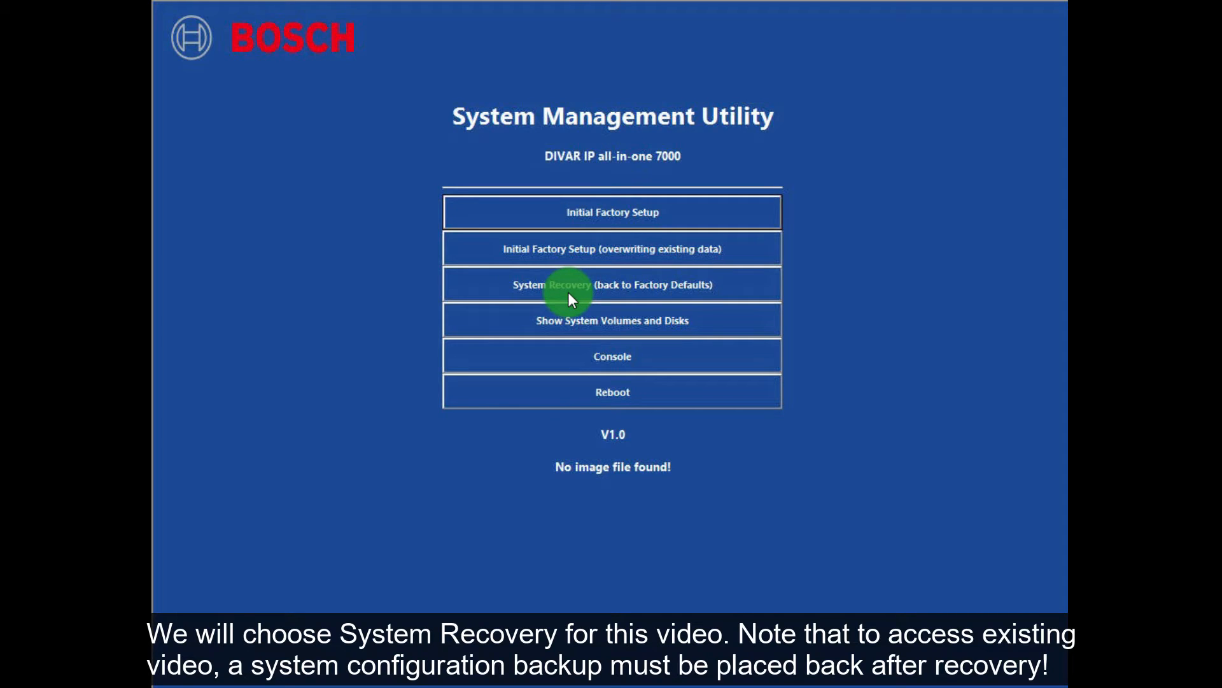
# Start System Recovery to factory defaults and accept erasing the OS partition.
pyautogui.click(612, 283)
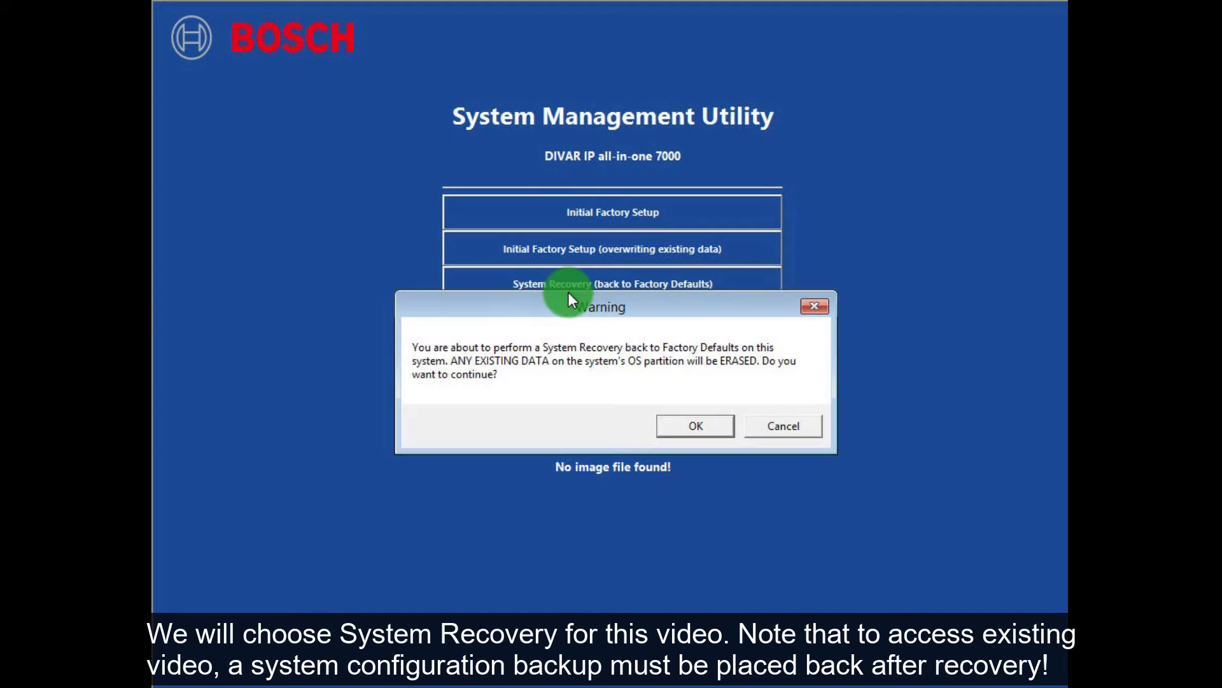
pyautogui.moveTo(663, 383)
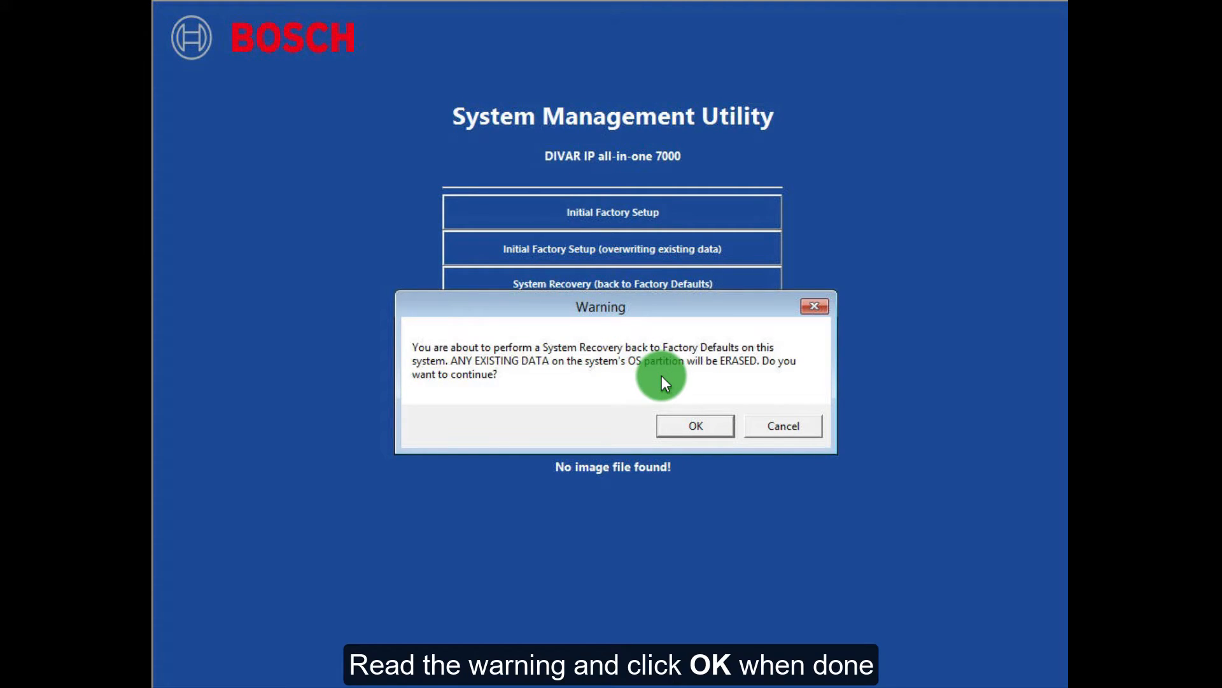
pyautogui.click(693, 425)
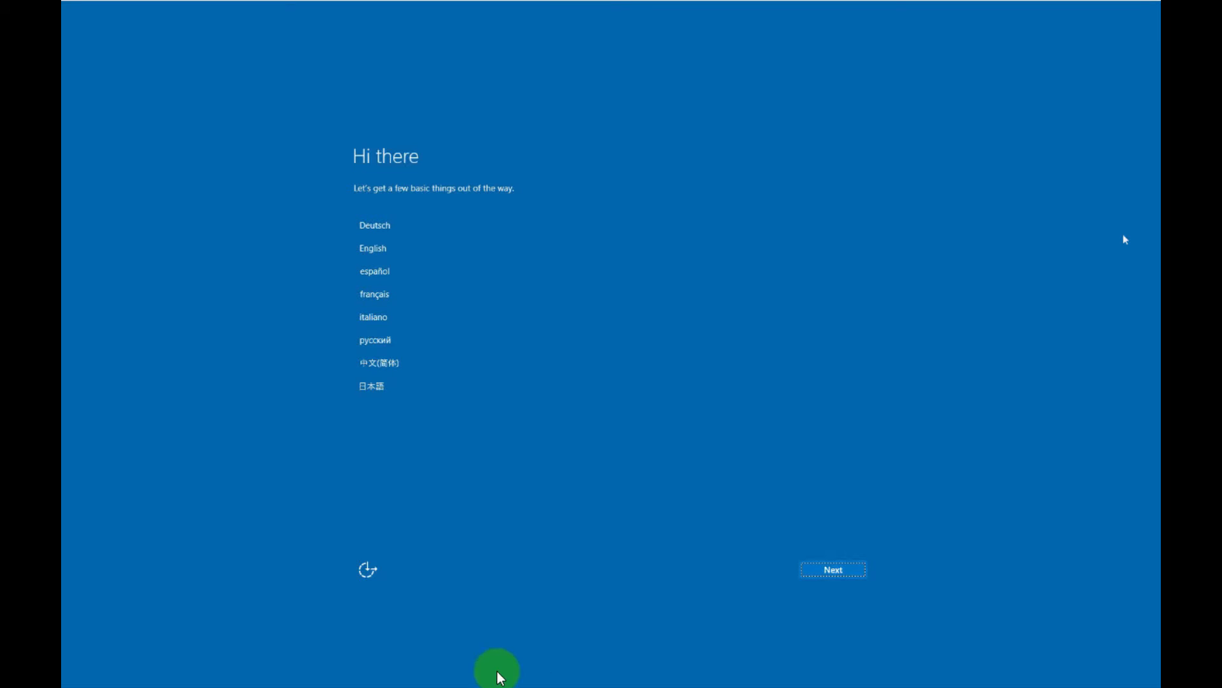
# Choose English with region Netherlands, US keyboard, and continue to the license terms.
pyautogui.click(373, 249)
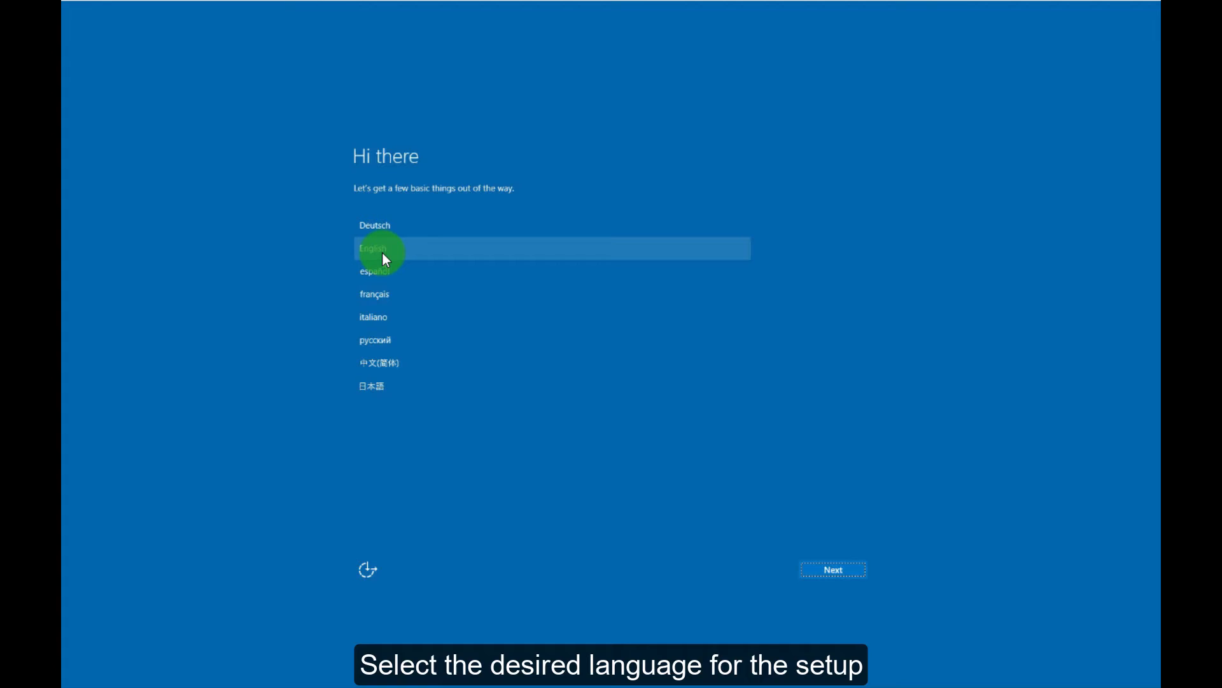
pyautogui.click(374, 248)
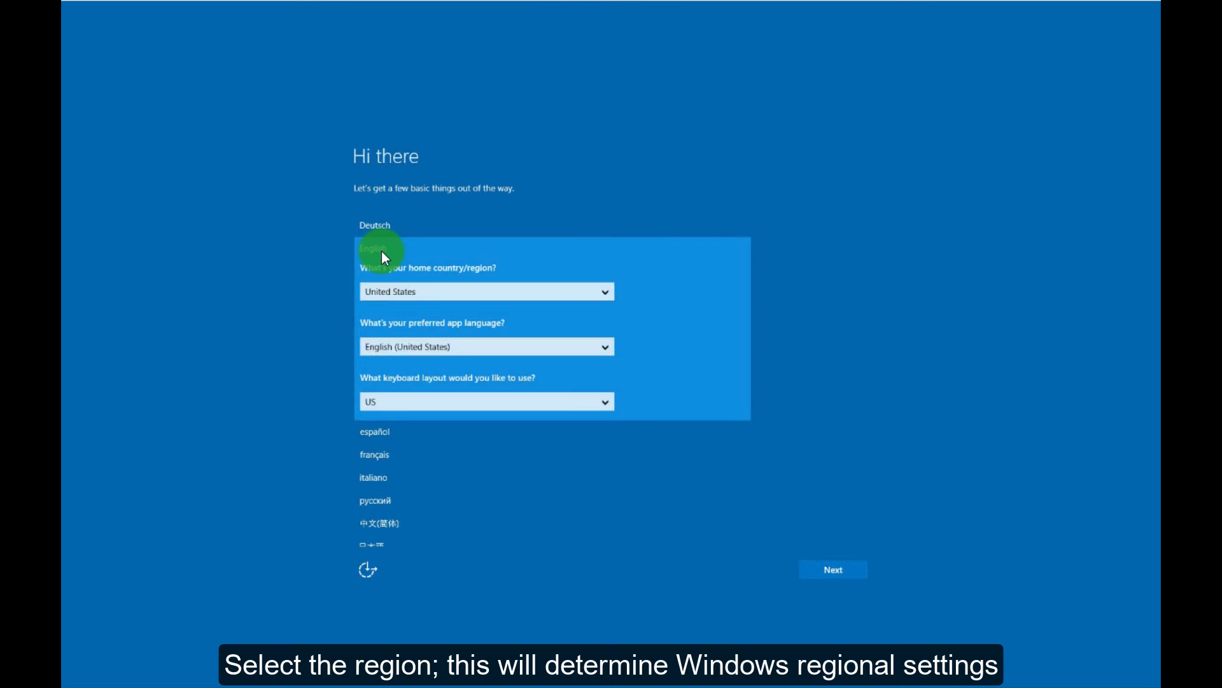
pyautogui.click(485, 291)
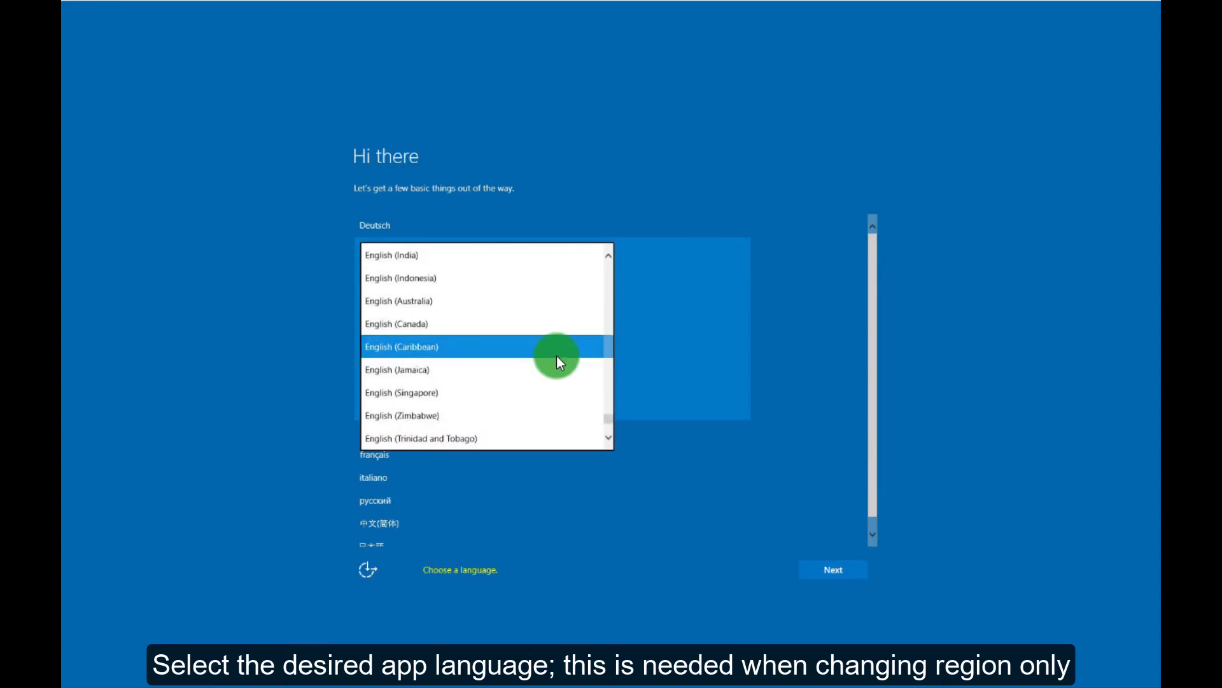
pyautogui.scroll(-3)
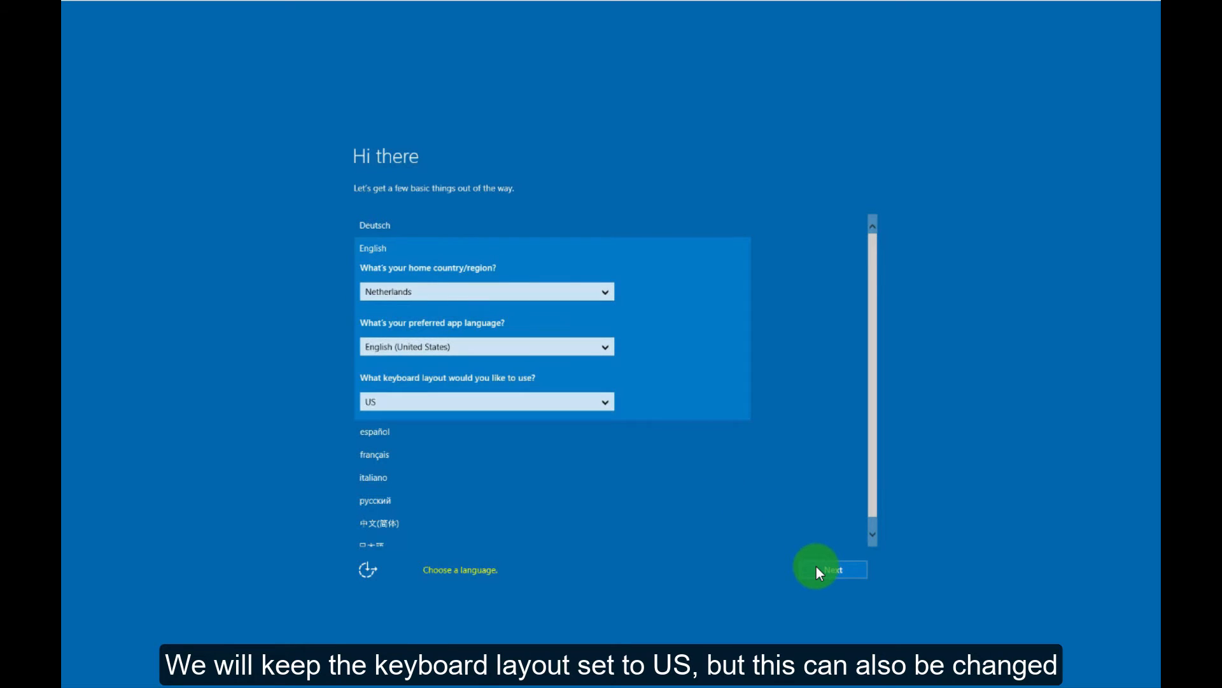
pyautogui.click(830, 570)
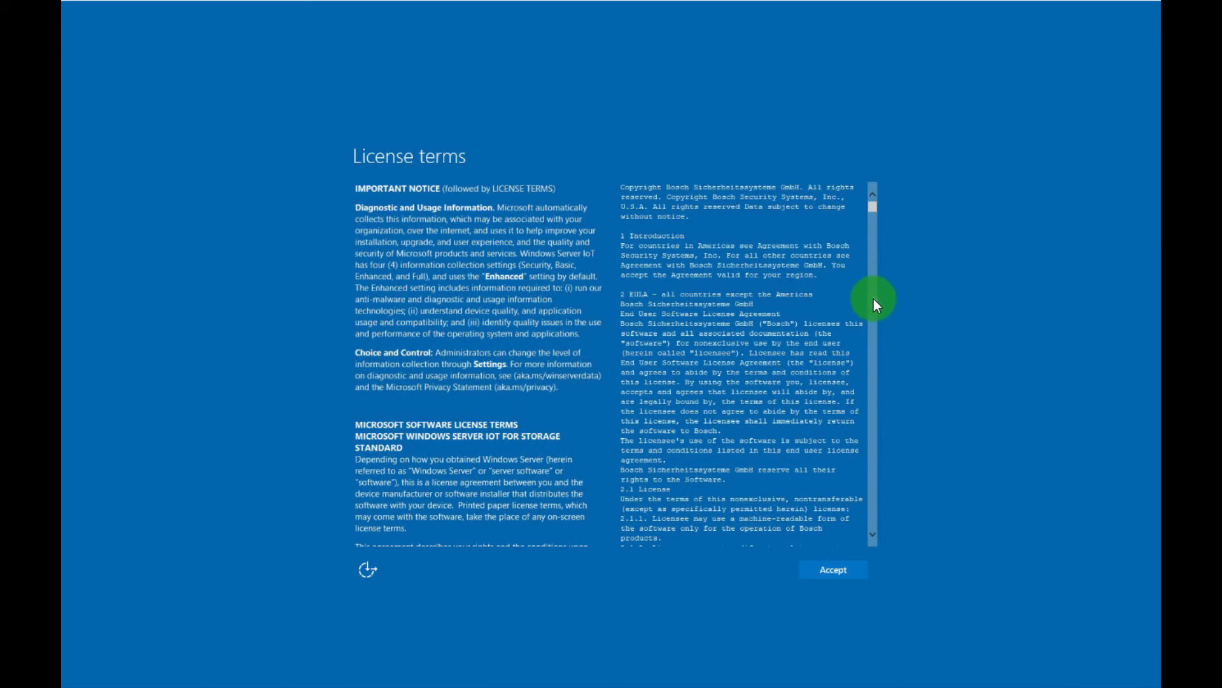
# Accept the Windows license terms so setup can finish.
pyautogui.click(832, 569)
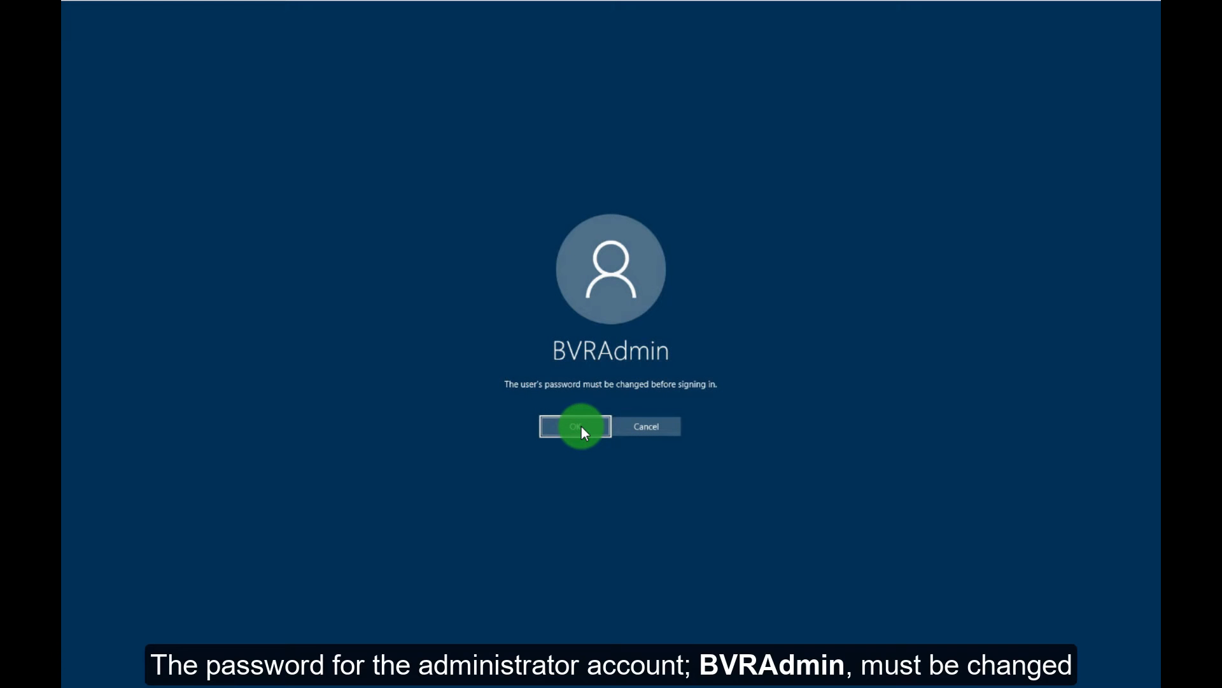
# Change the administrator account password as required before first sign-in.
pyautogui.click(576, 425)
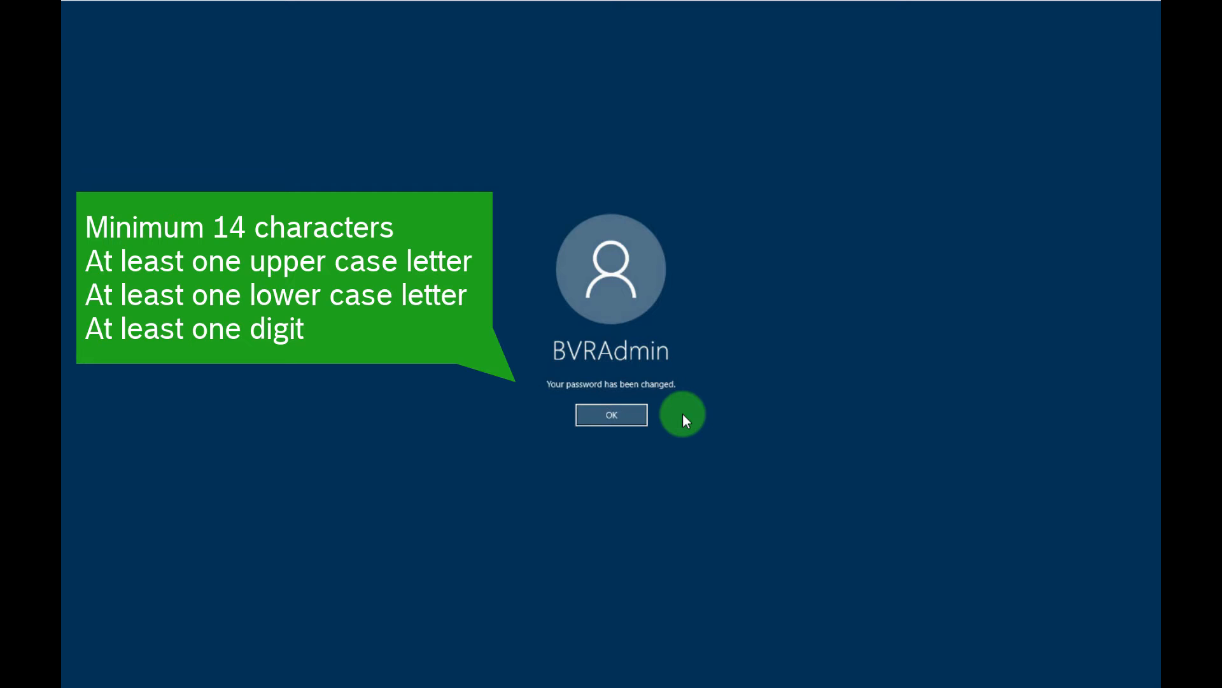
pyautogui.click(610, 414)
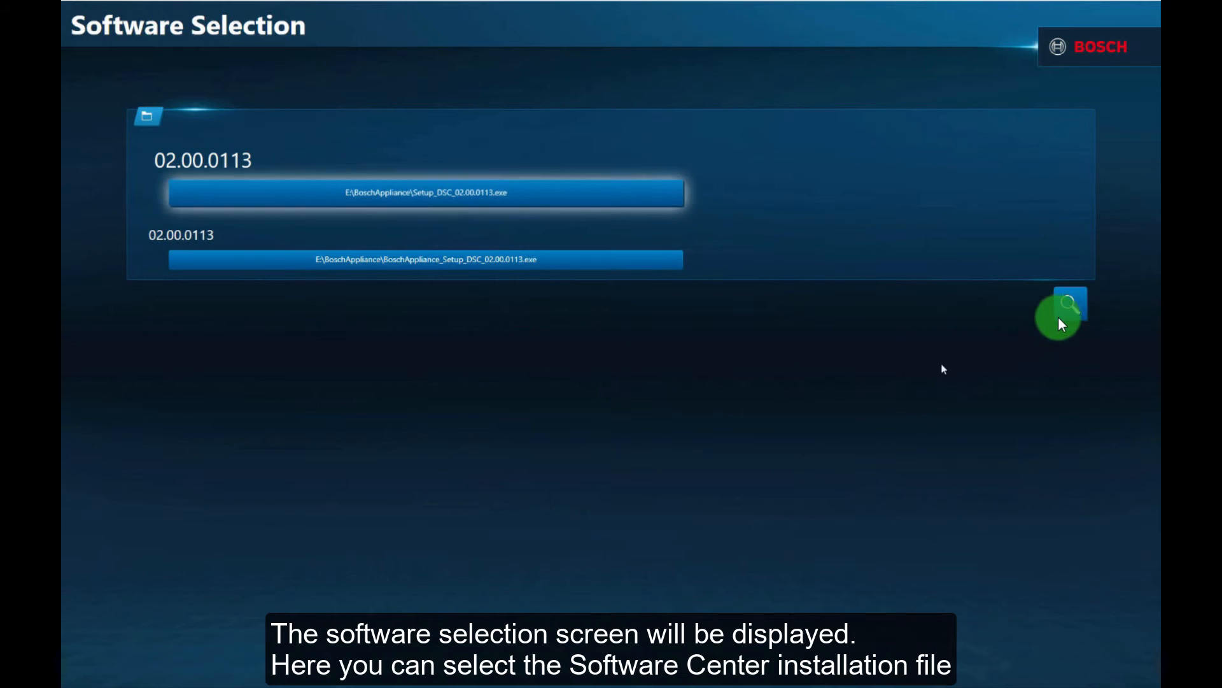
# Browse to the BoschAppliance folder on Images (E:) for the Setup_DSC file.
pyautogui.click(147, 116)
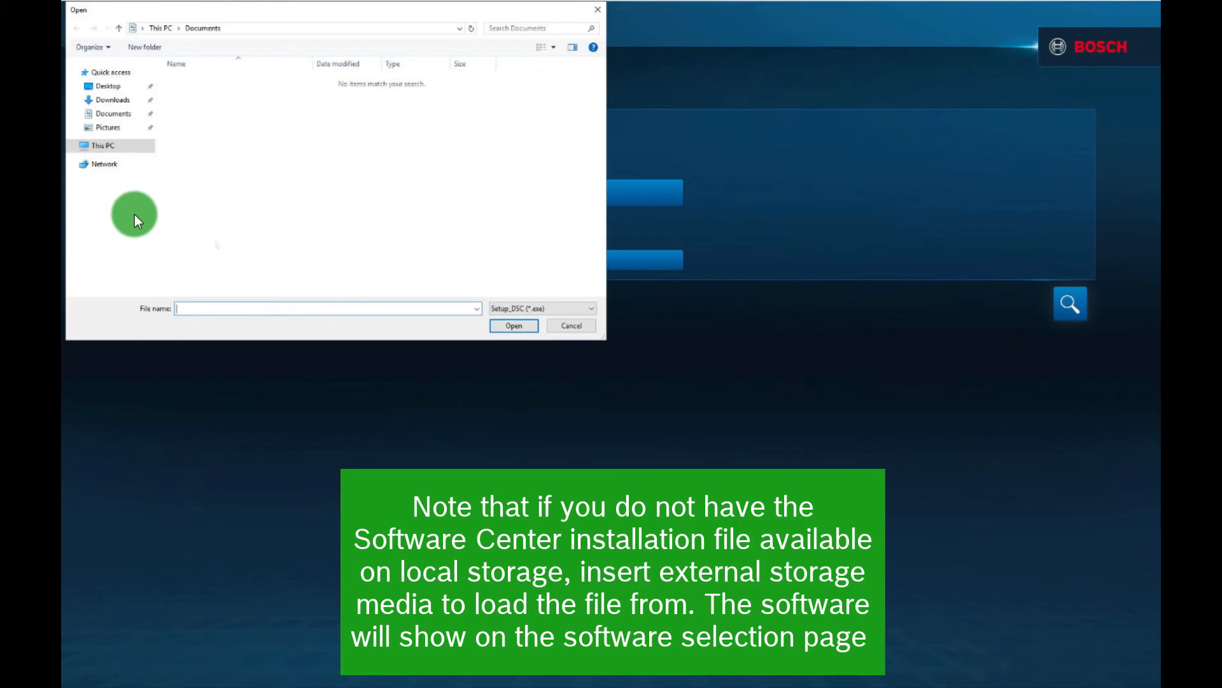
pyautogui.click(113, 246)
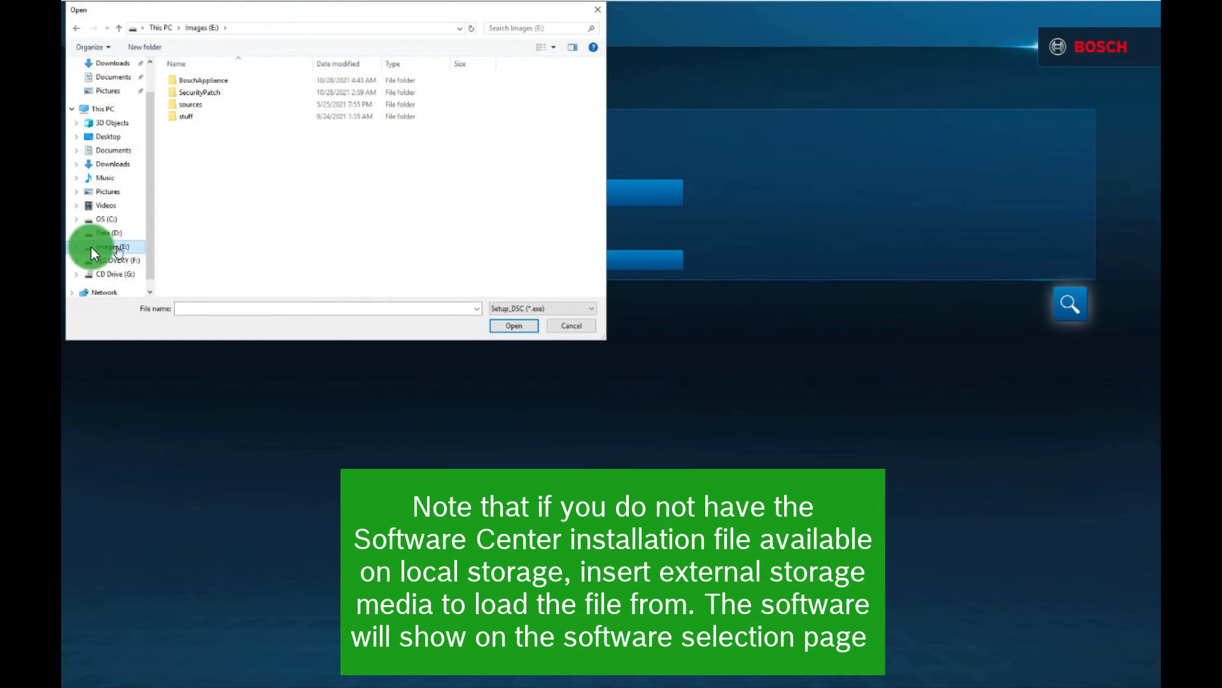
pyautogui.doubleClick(201, 79)
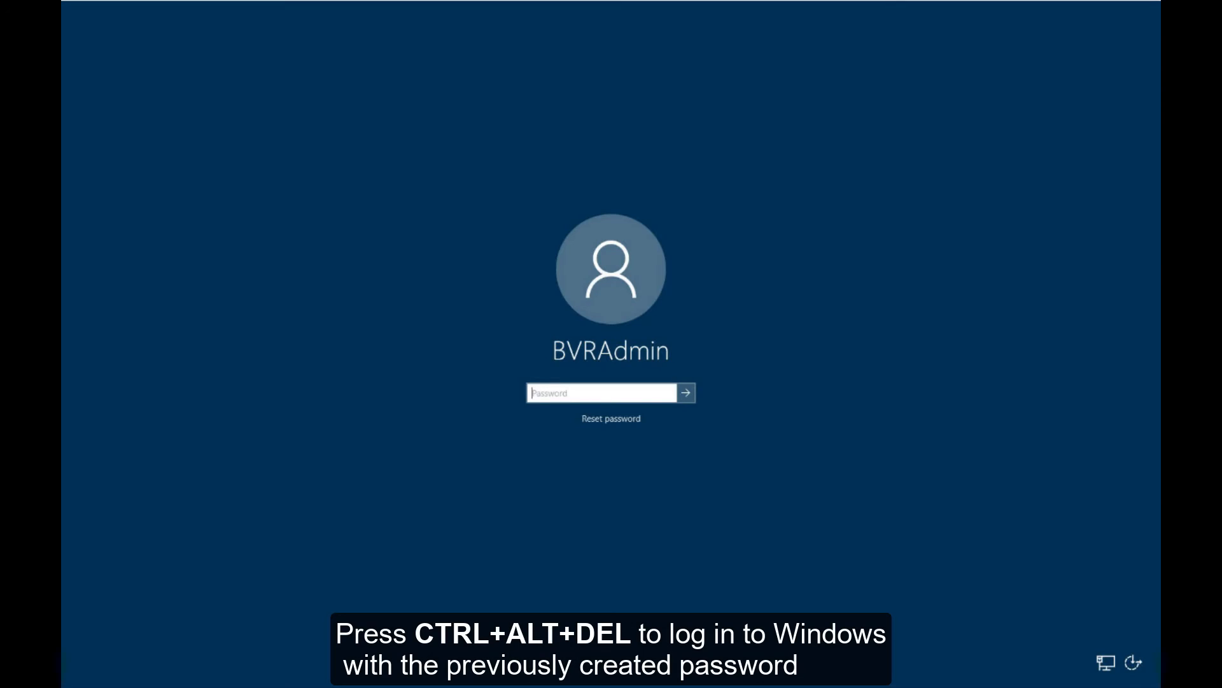
# Sign in to Windows with the new administrator password and reach the desktop.
pyautogui.write('password')
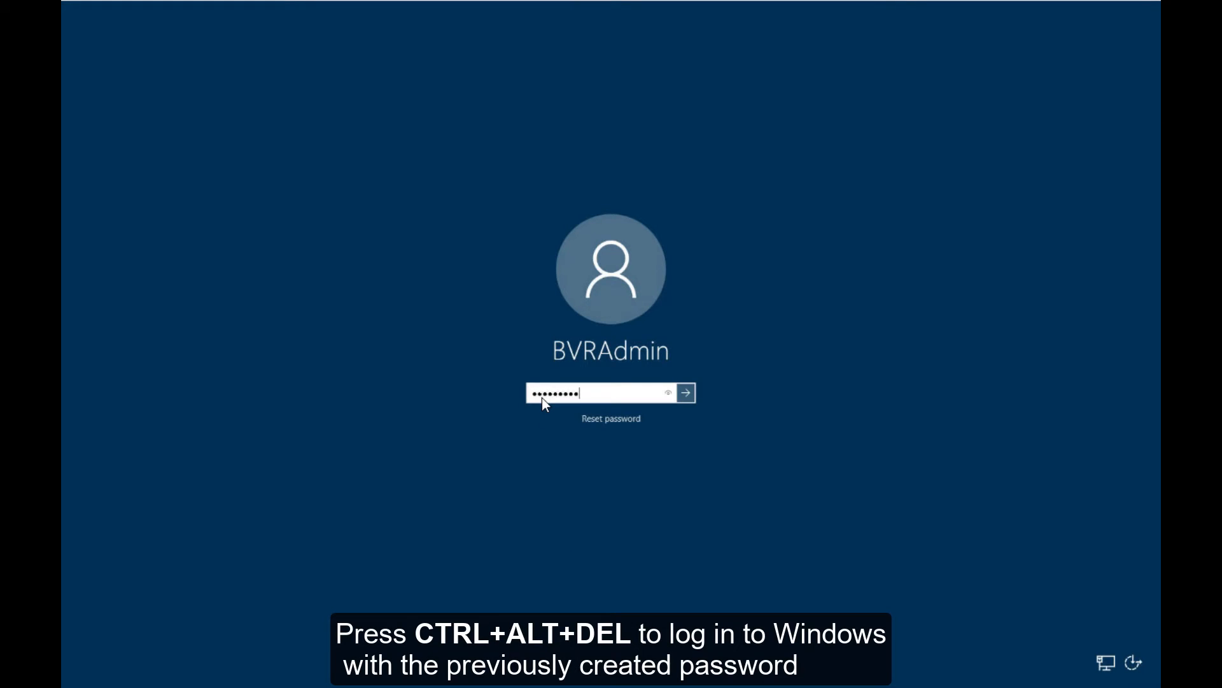
pyautogui.click(685, 392)
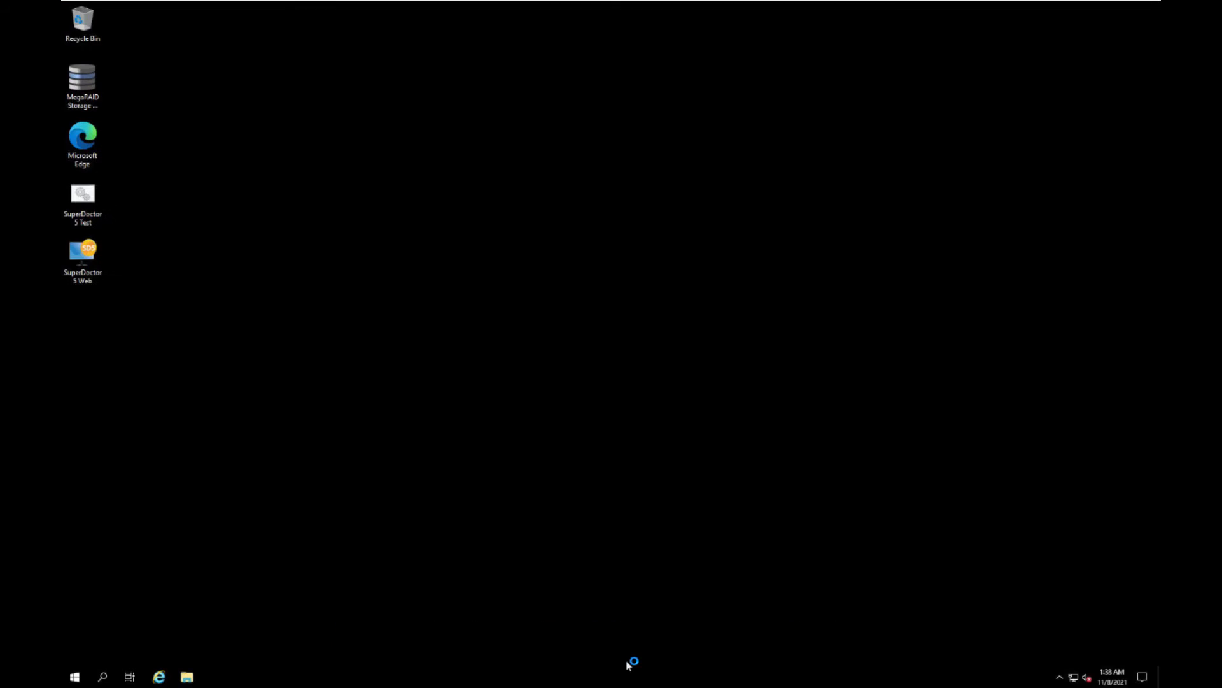
pyautogui.click(213, 676)
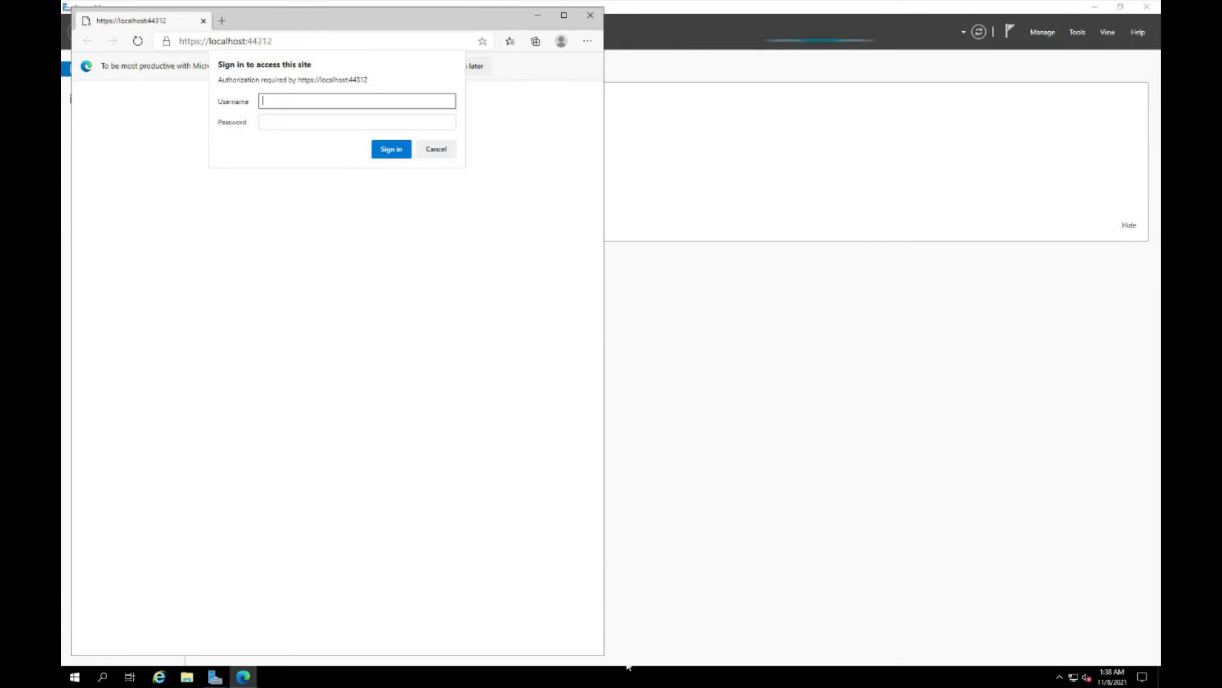
# Sign in to the localhost site as BVRAdmin and maximize the Edge window.
pyautogui.write('BVRAdmin')
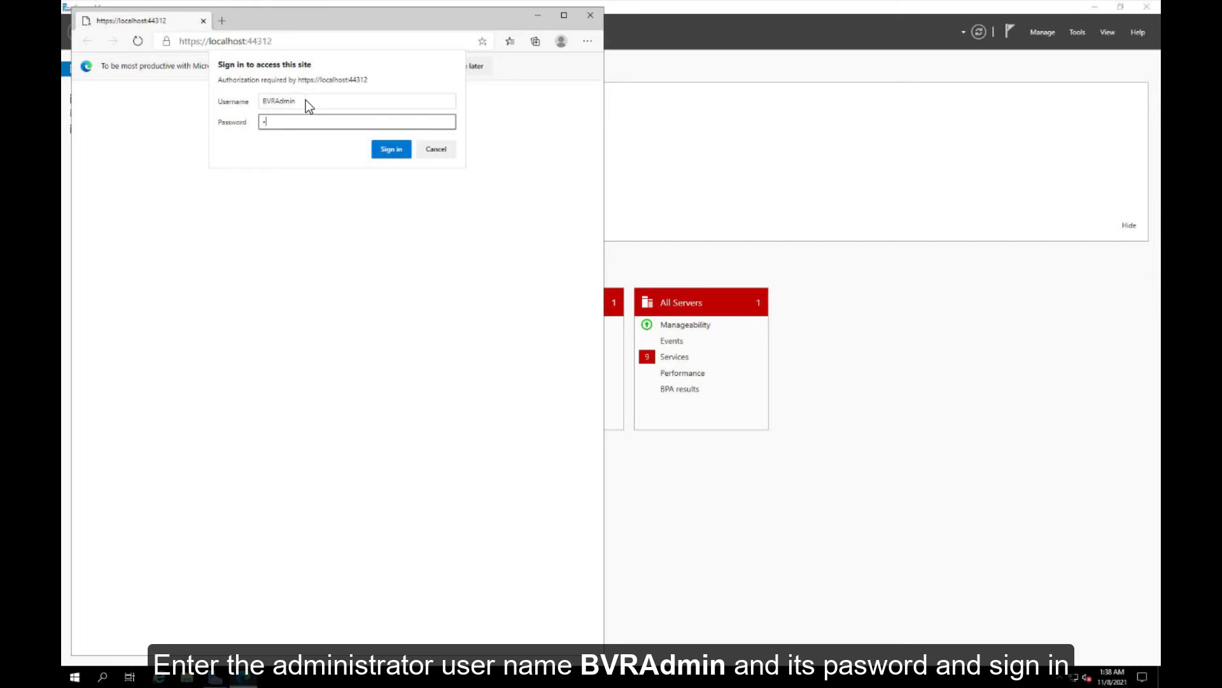
pyautogui.click(390, 149)
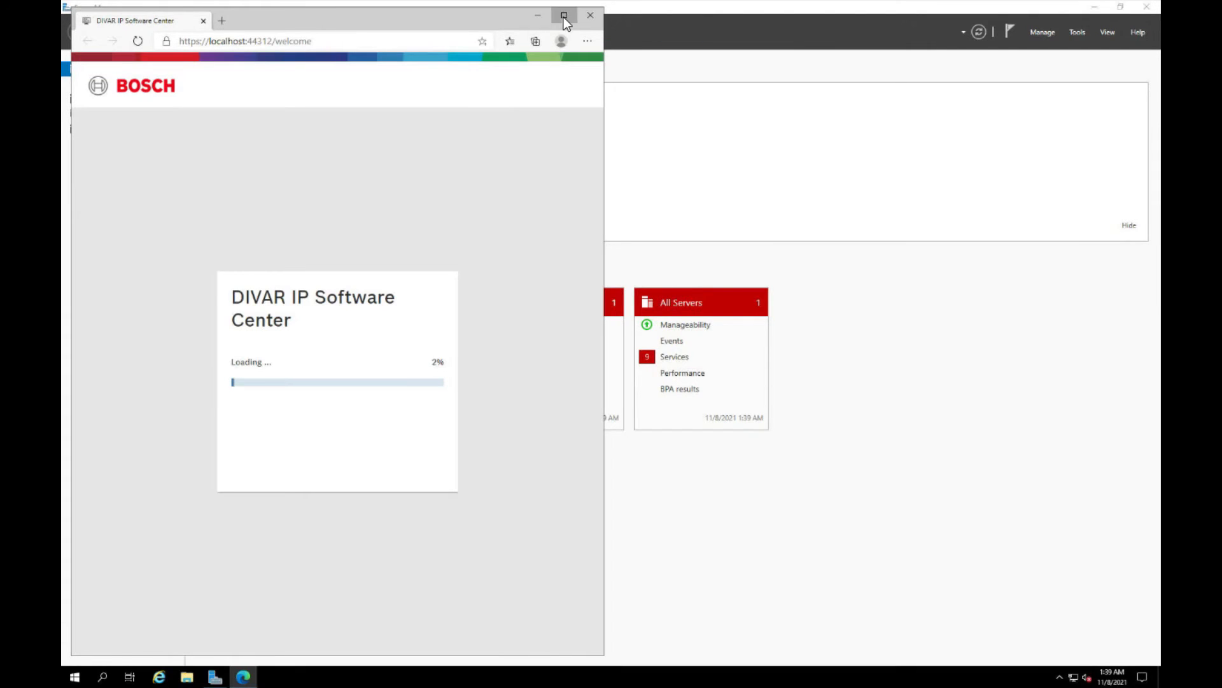
pyautogui.click(564, 15)
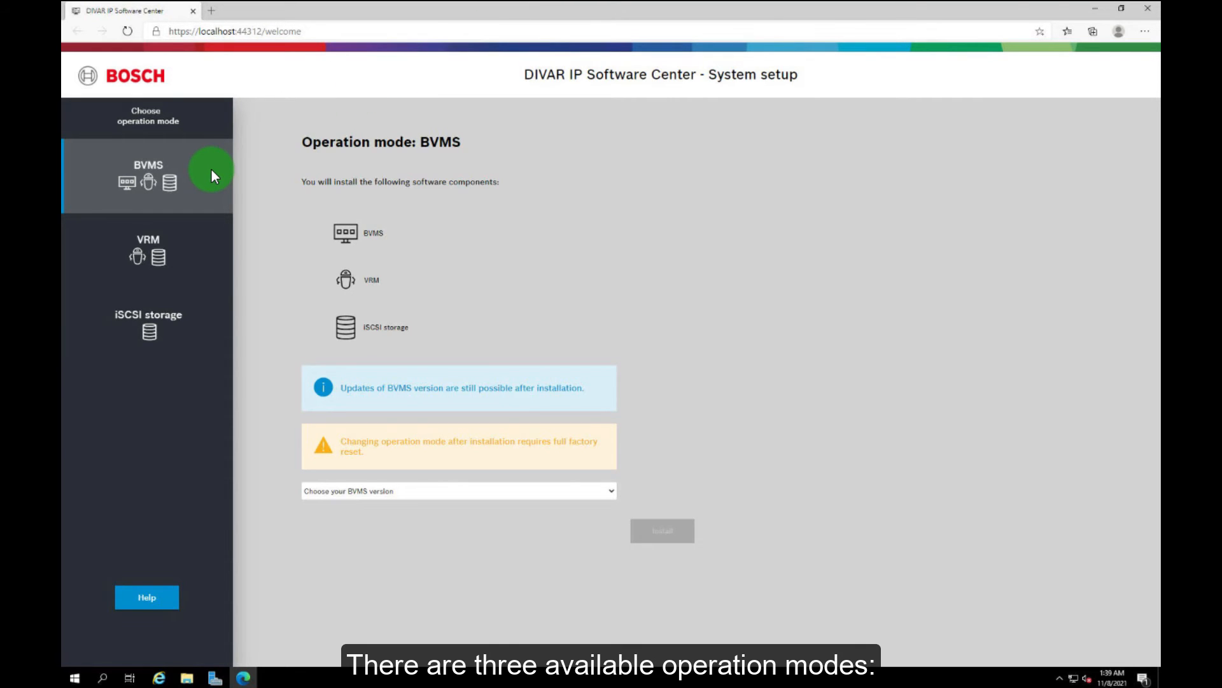
pyautogui.moveTo(207, 231)
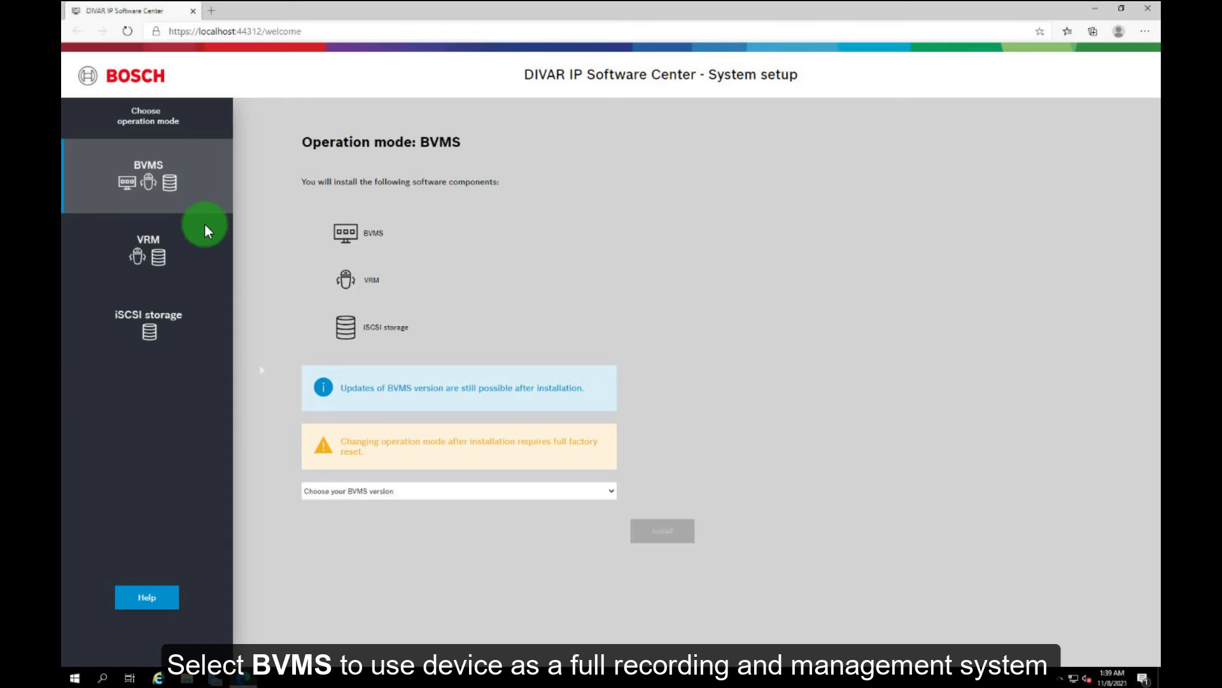
# View the VRM operation mode, then the iSCSI storage mode and its available versions.
pyautogui.click(458, 490)
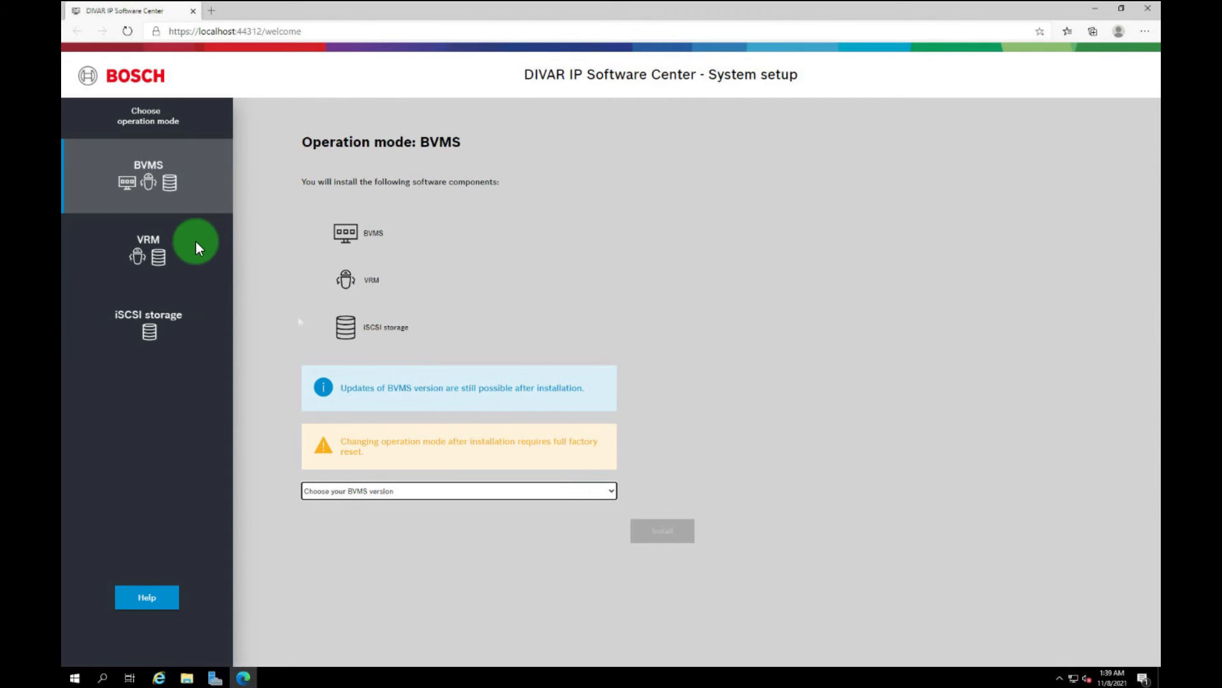
pyautogui.click(148, 249)
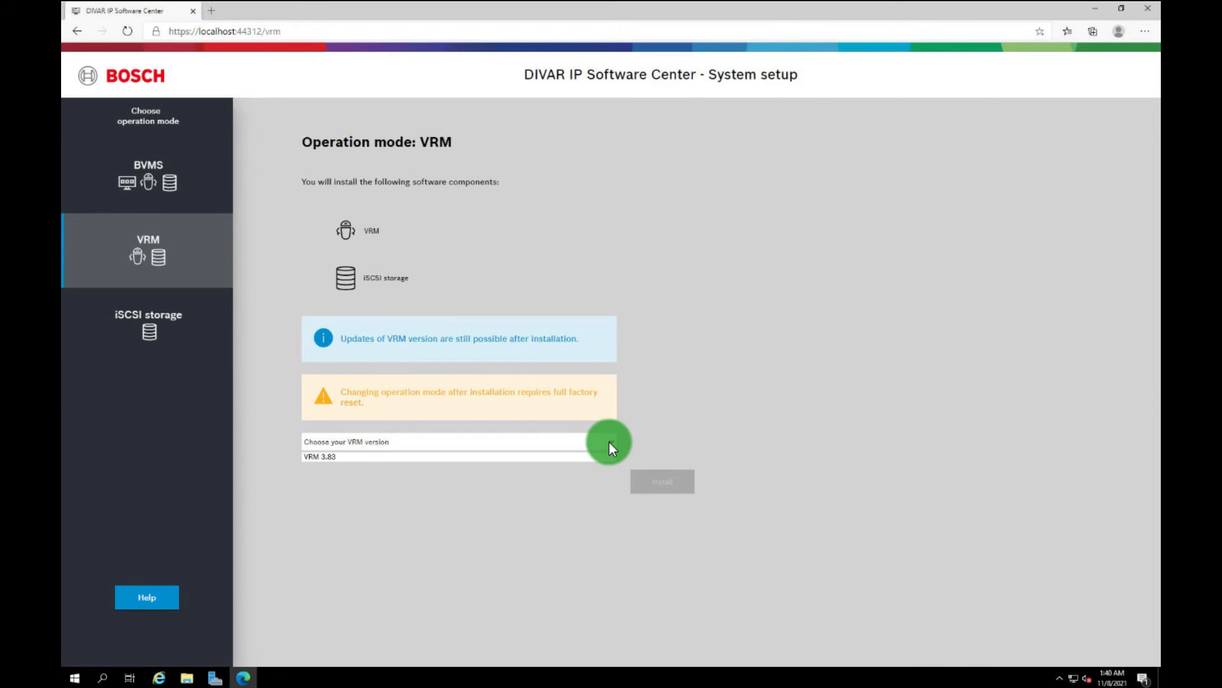
pyautogui.click(459, 441)
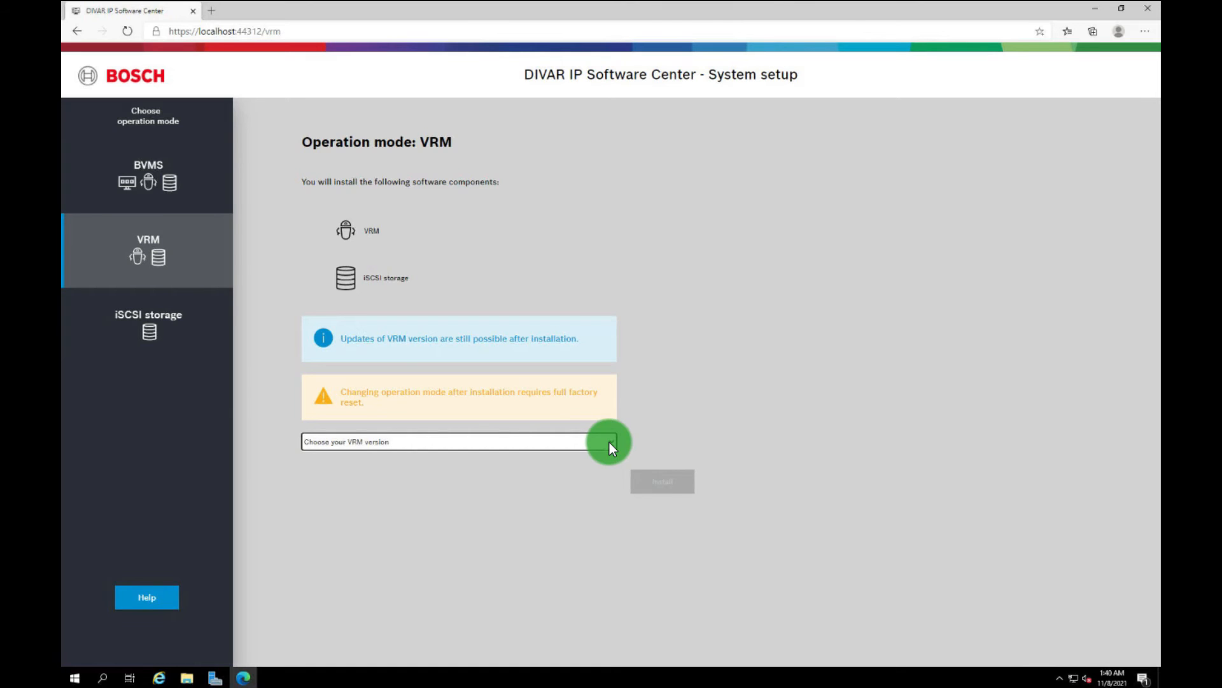
pyautogui.click(148, 323)
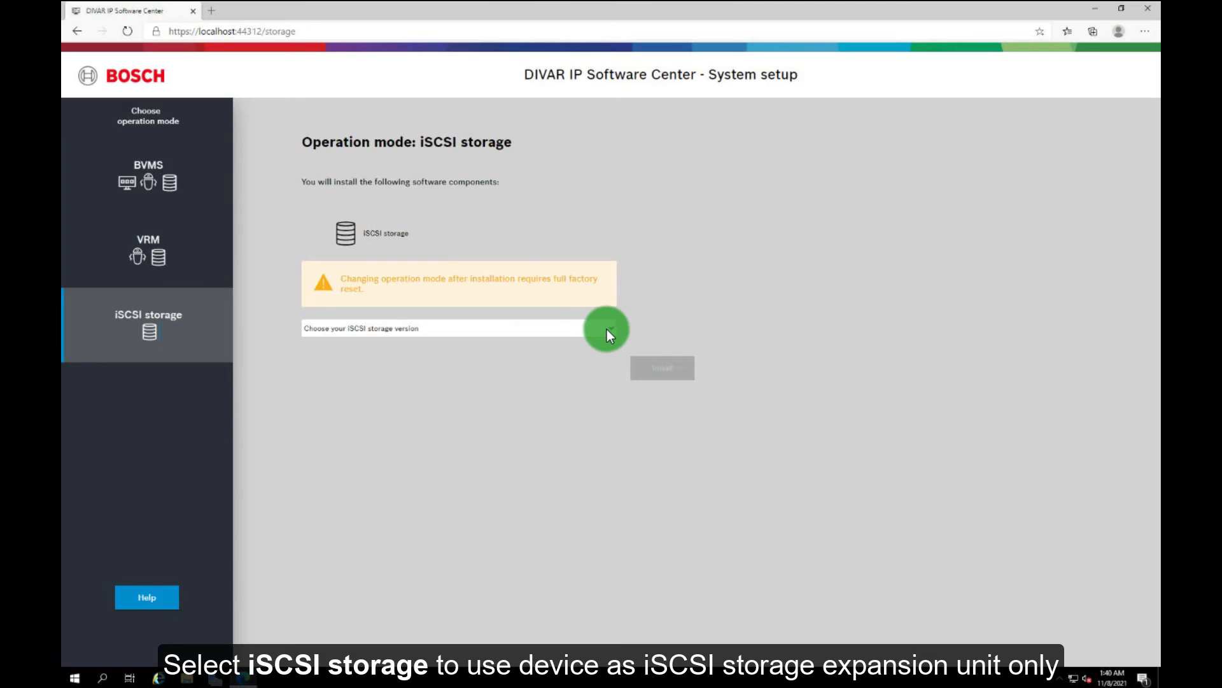
pyautogui.click(444, 327)
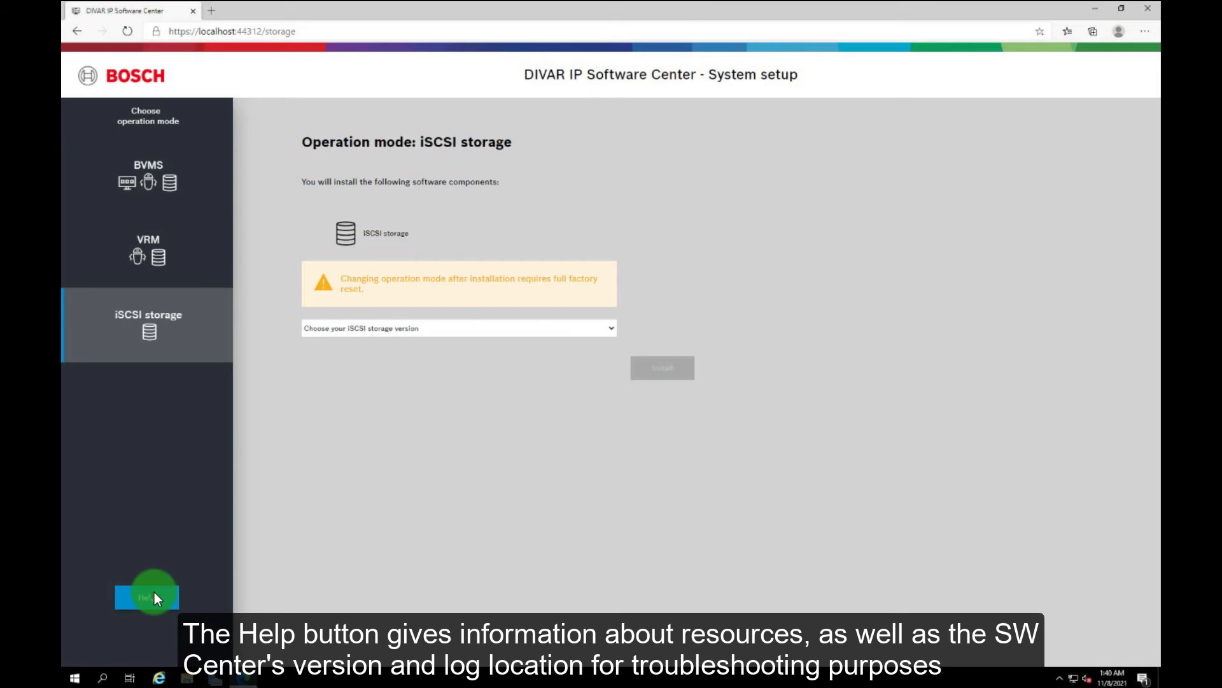
pyautogui.click(147, 596)
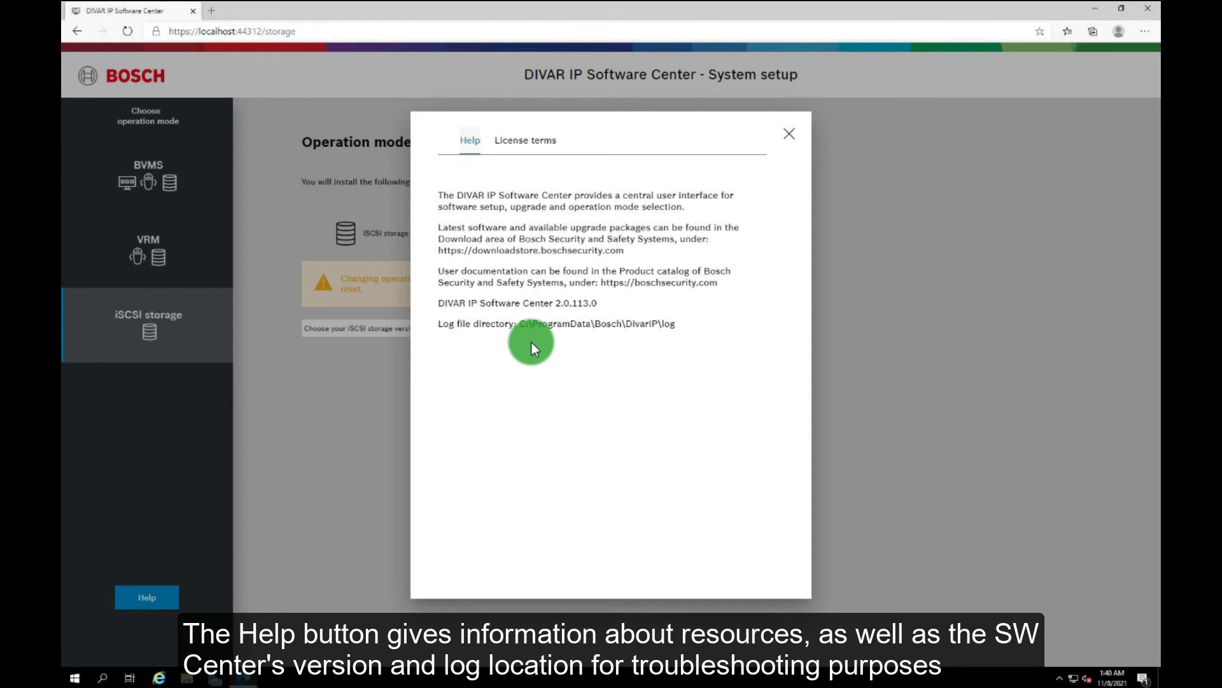
pyautogui.click(524, 141)
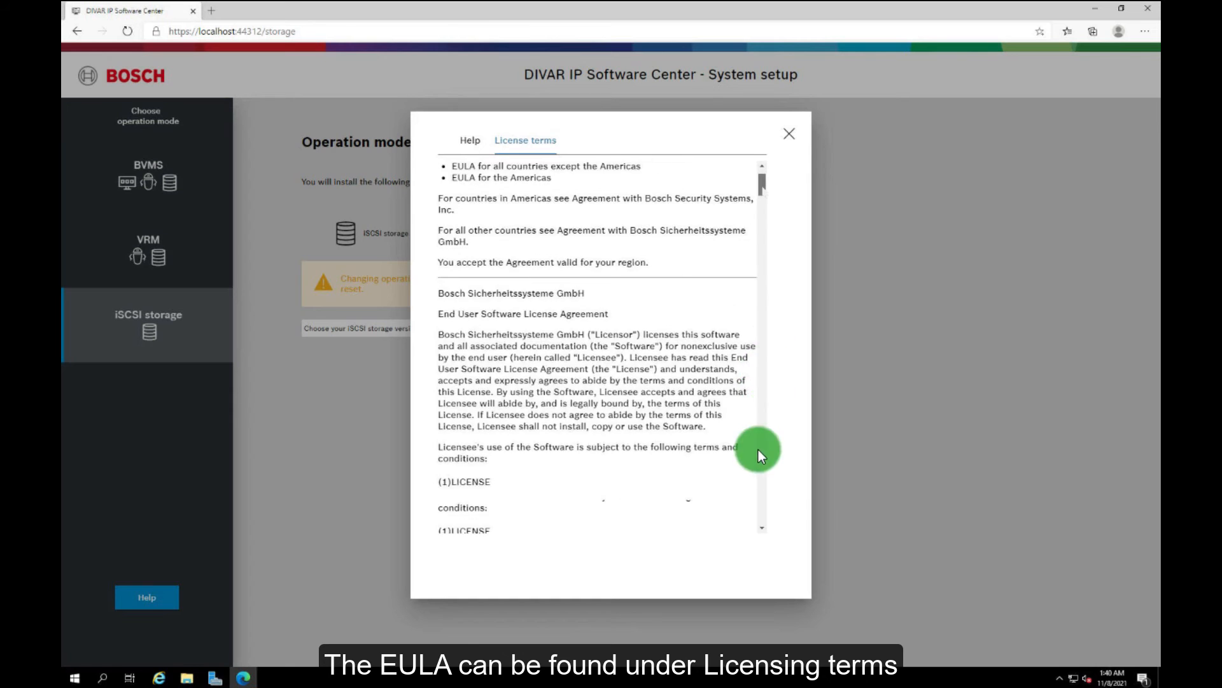
pyautogui.scroll(-3)
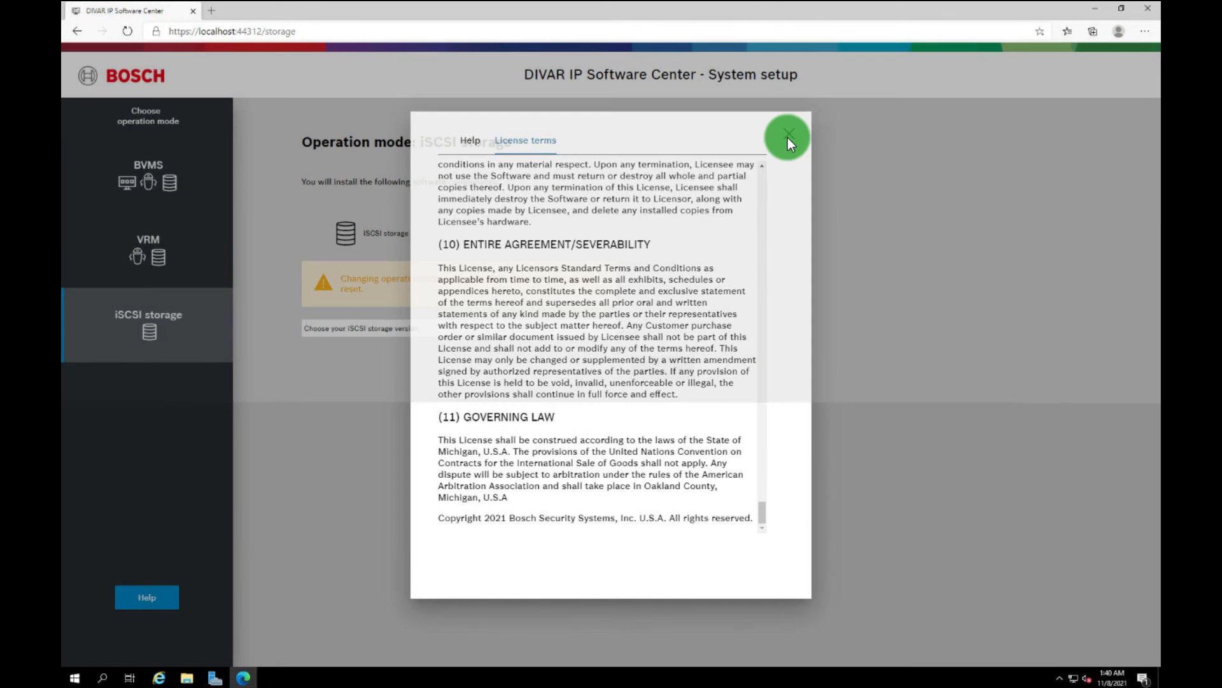
pyautogui.click(786, 138)
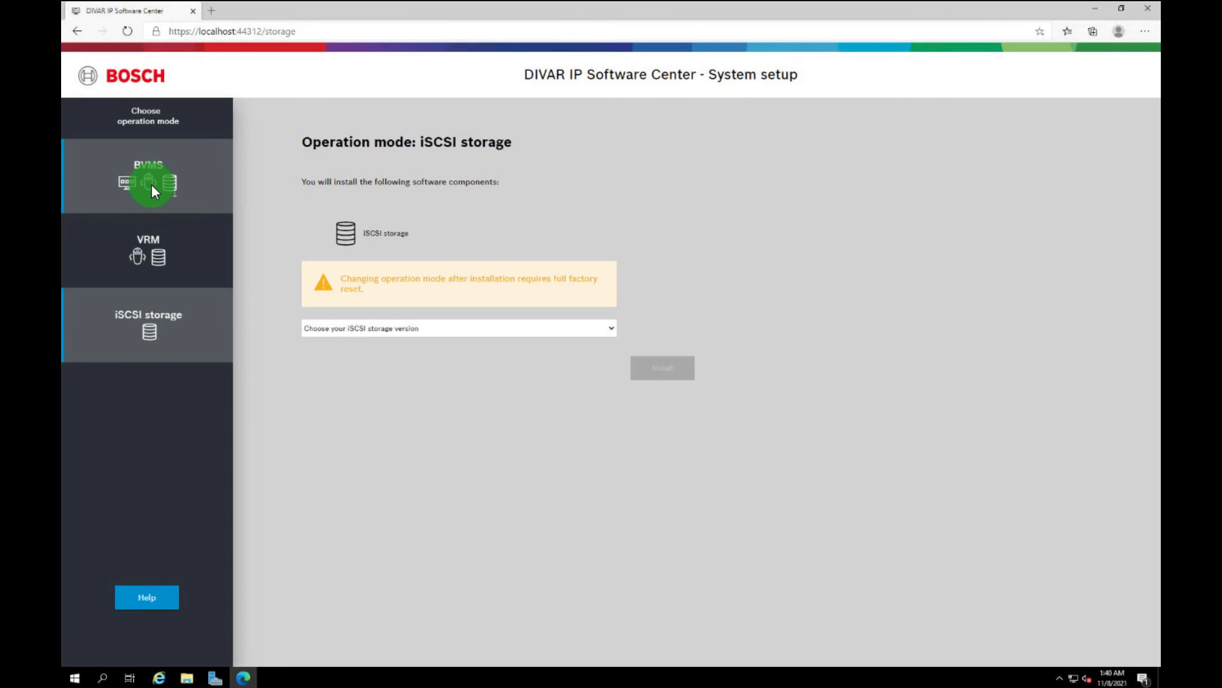
# Select BVMS mode with version BVMS 10.1 and start its installation.
pyautogui.click(148, 176)
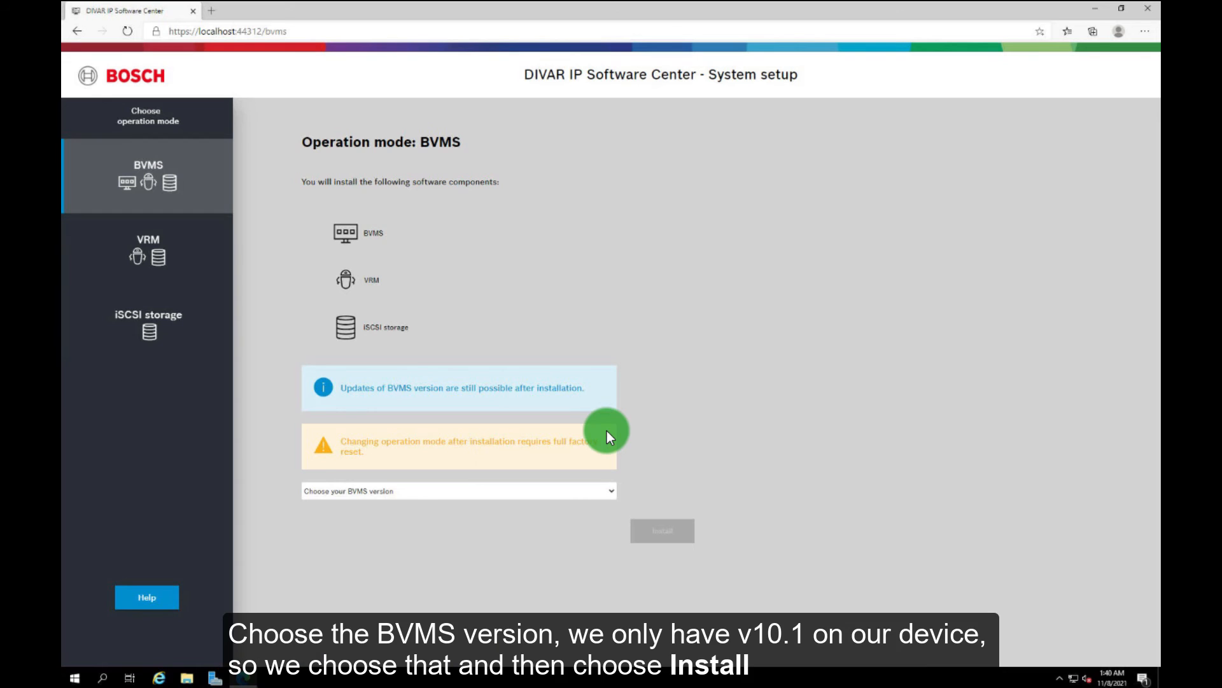
pyautogui.moveTo(600, 492)
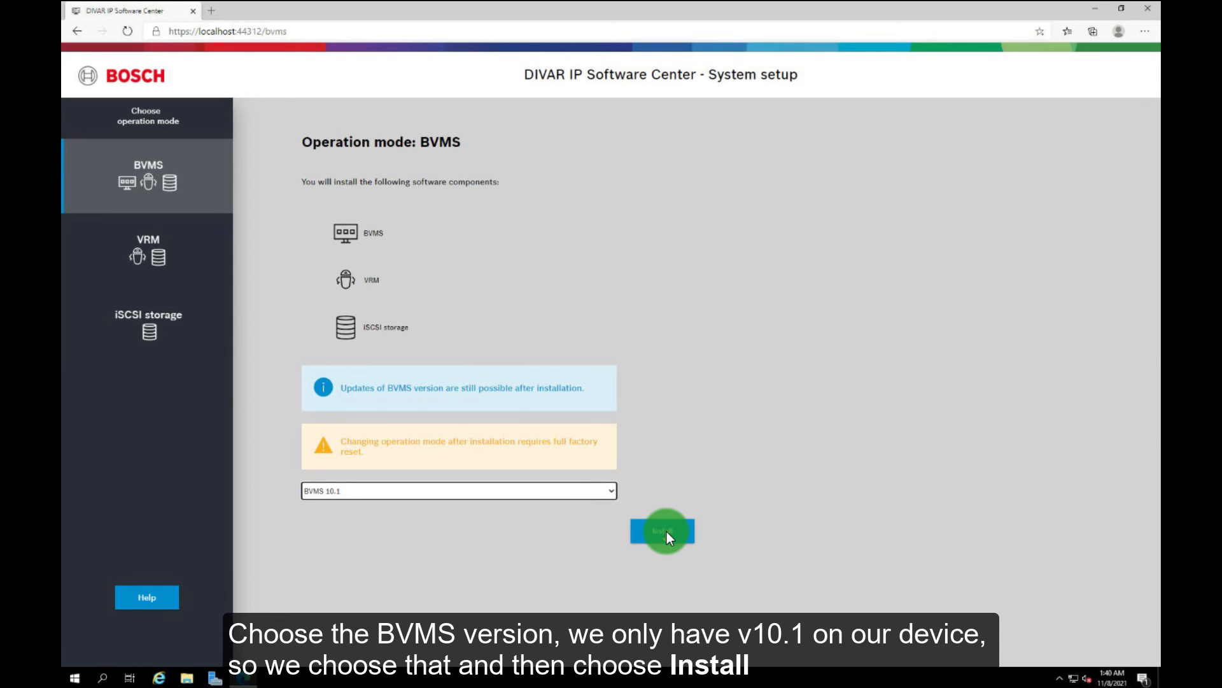
pyautogui.click(662, 531)
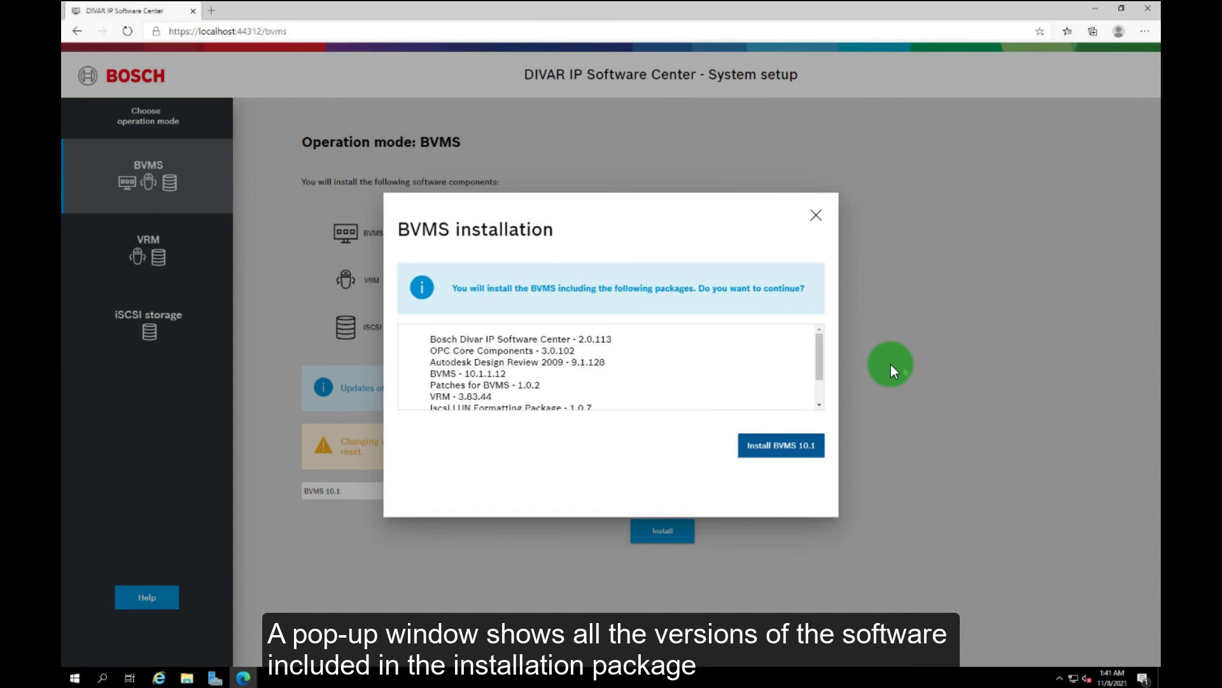
pyautogui.moveTo(823, 364)
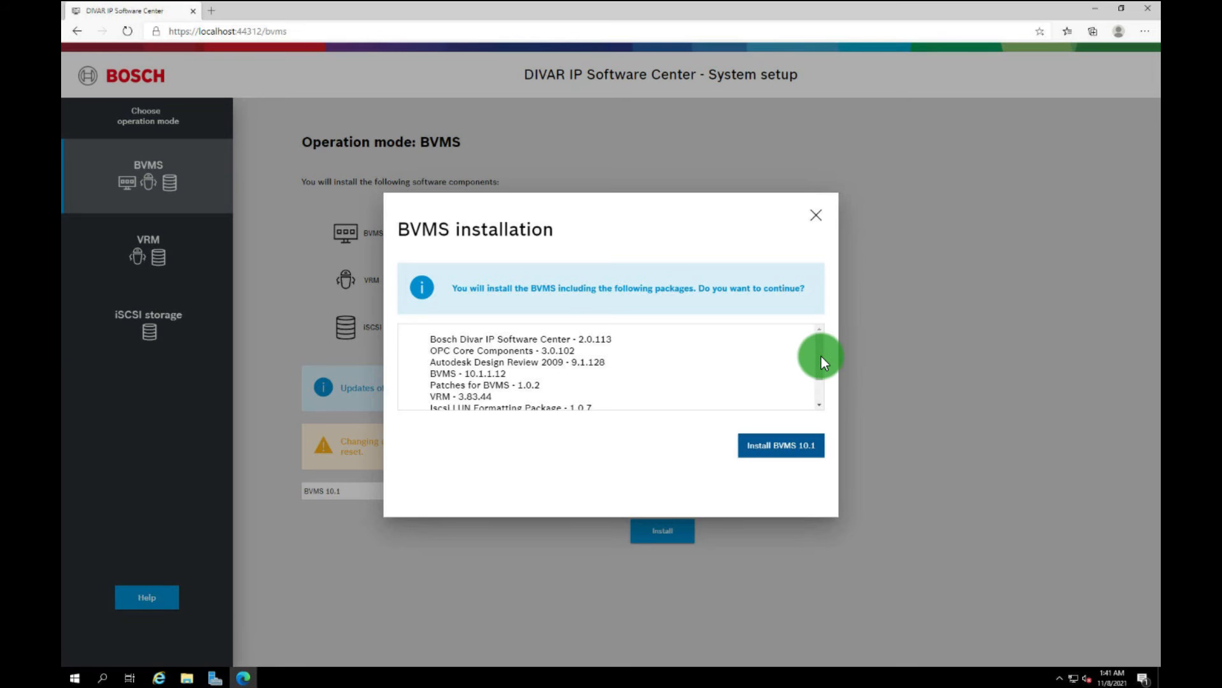
# Review the package list and start the BVMS 10.1 installation.
pyautogui.scroll(-3)
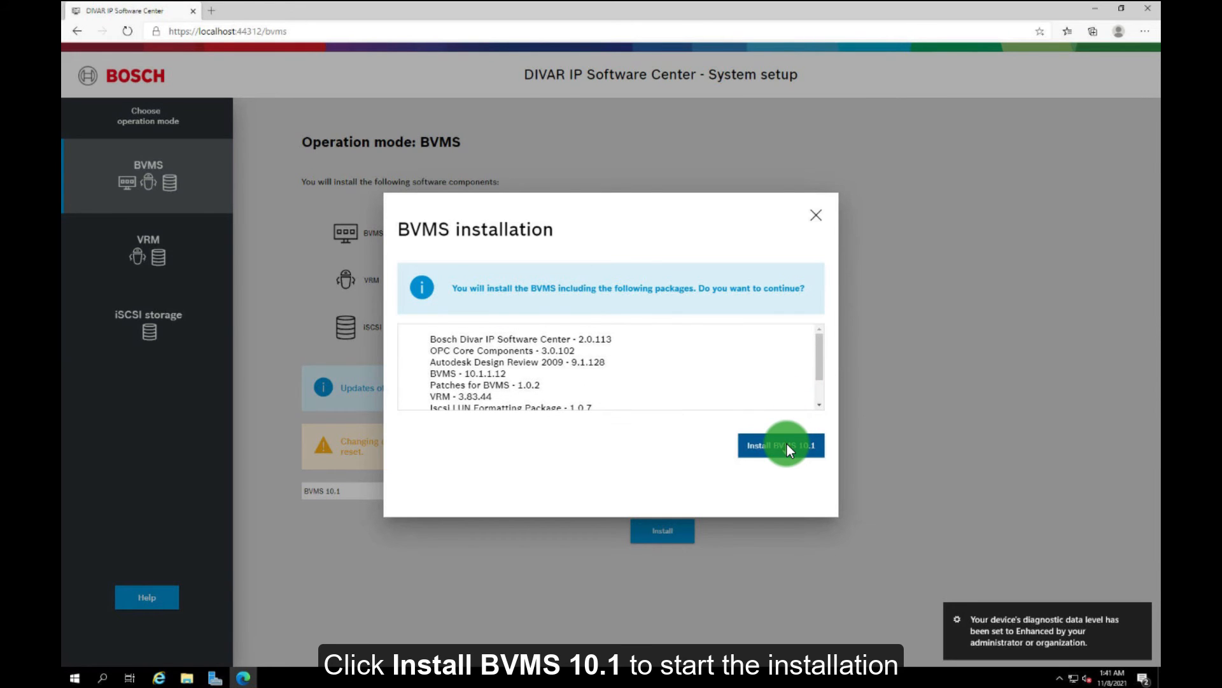
pyautogui.click(781, 444)
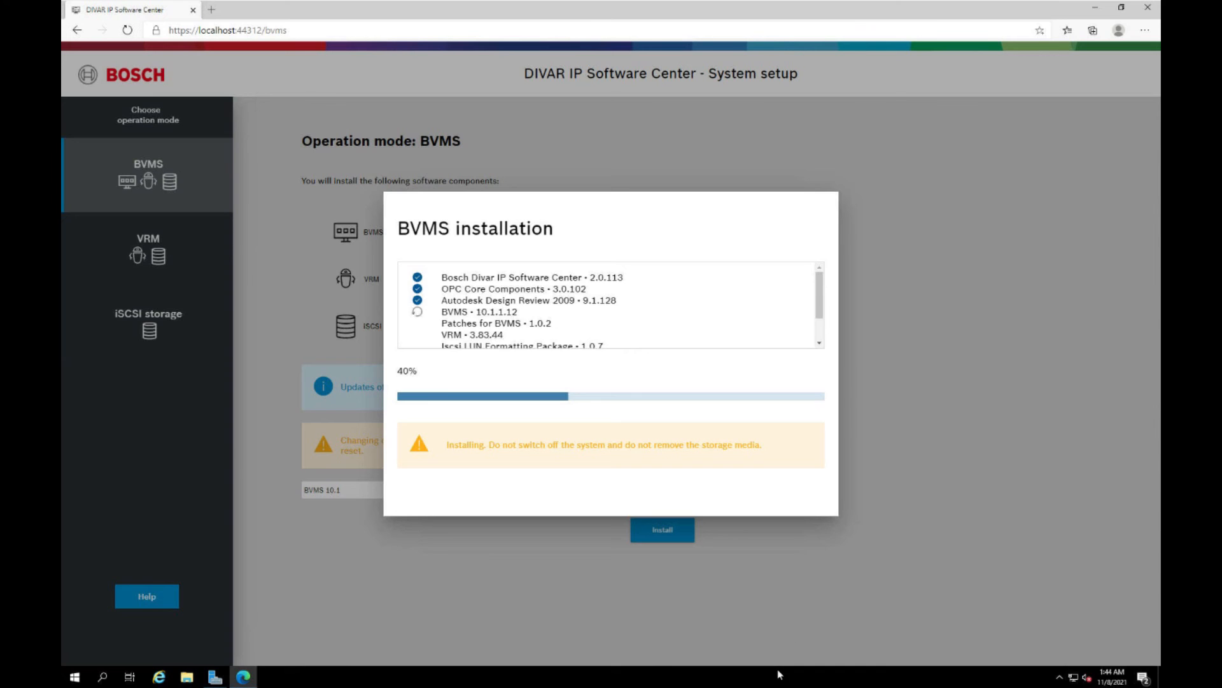
pyautogui.scroll(-3)
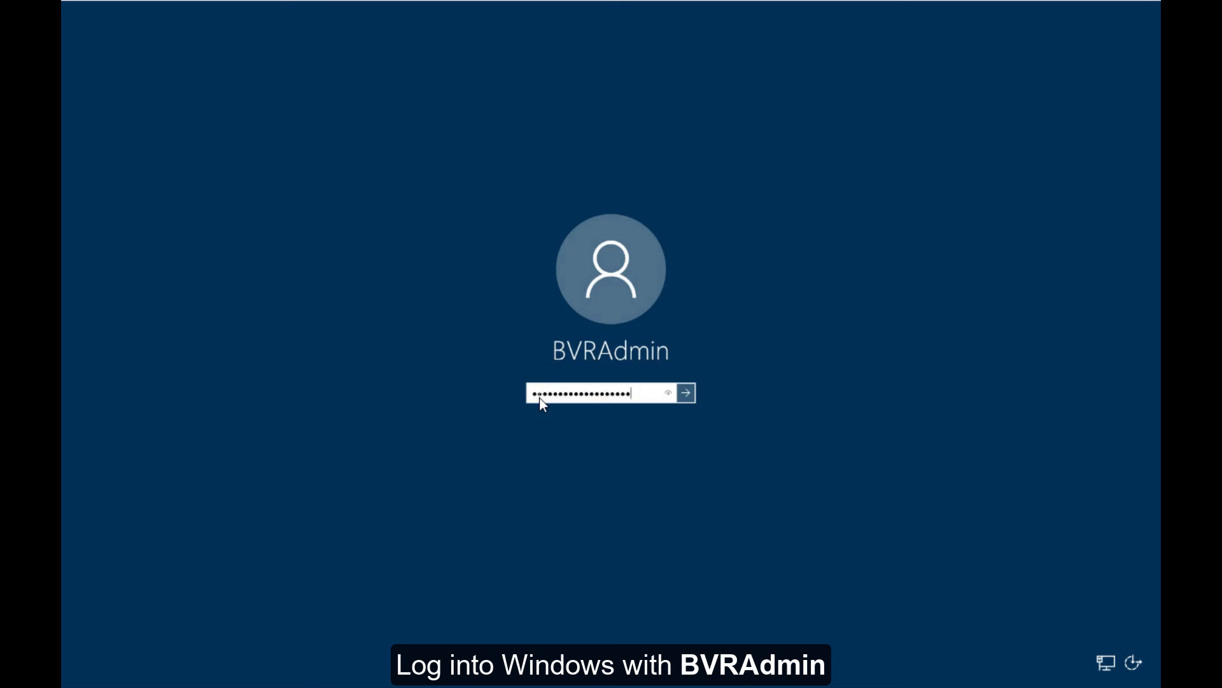
# Sign into Windows as BVRAdmin so the package upgrade resumes in Software Center.
pyautogui.click(686, 394)
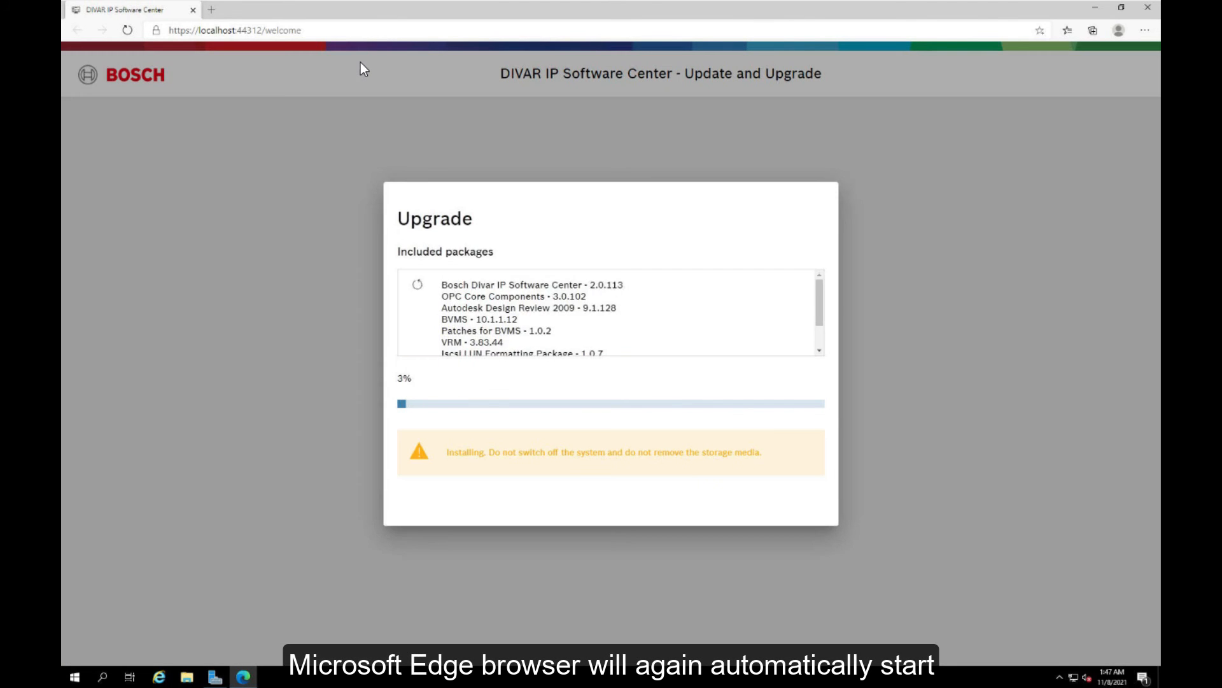